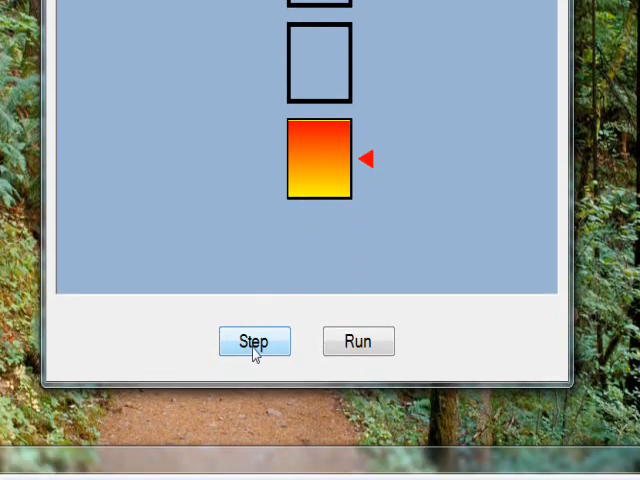
Step: Step the square demo twice, run its animation, then stop it
left_click(254, 341)
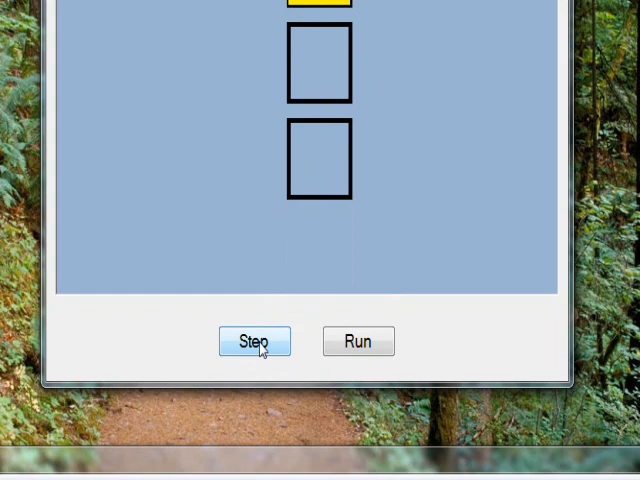
left_click(255, 341)
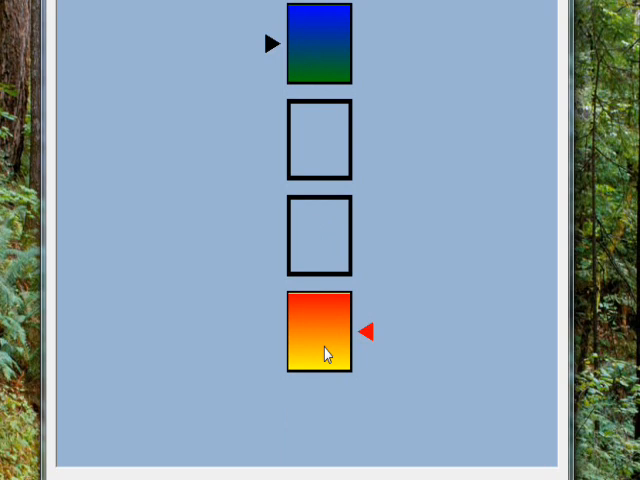
scroll("down", 3)
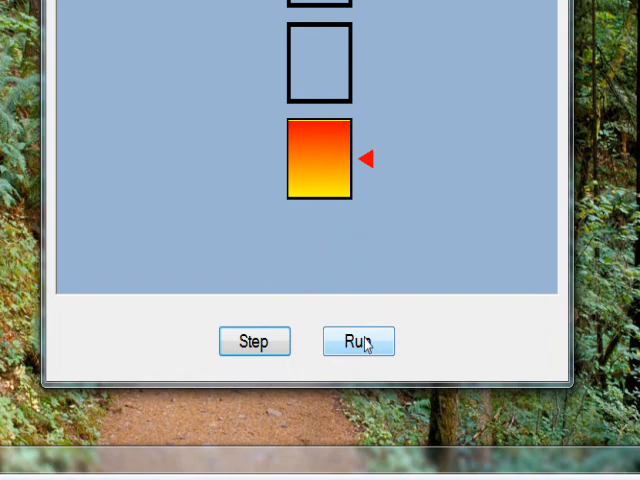
left_click(358, 341)
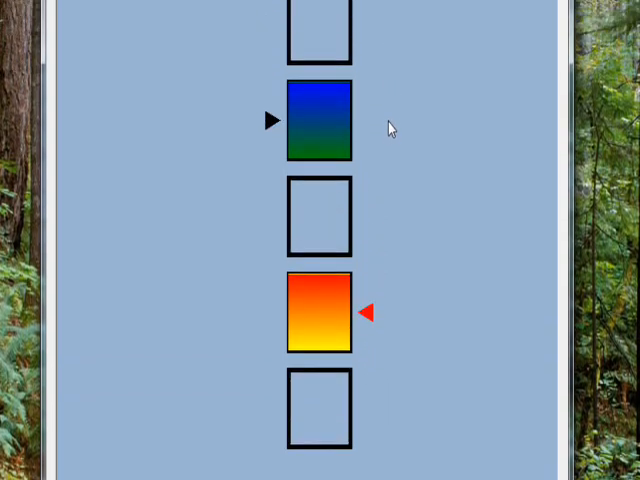
scroll("down", 3)
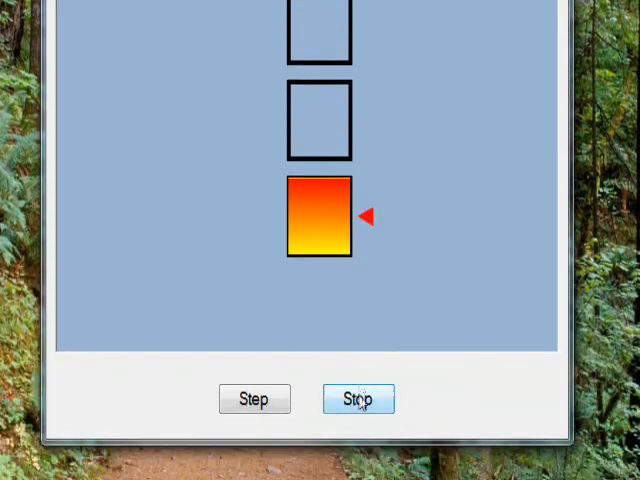
left_click(358, 398)
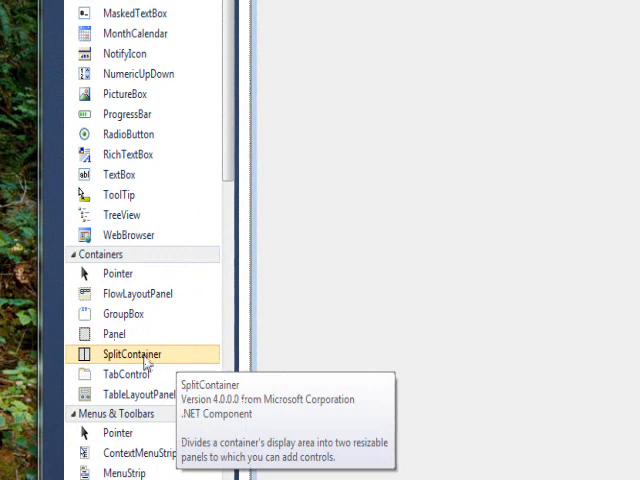
mouse_move(114, 333)
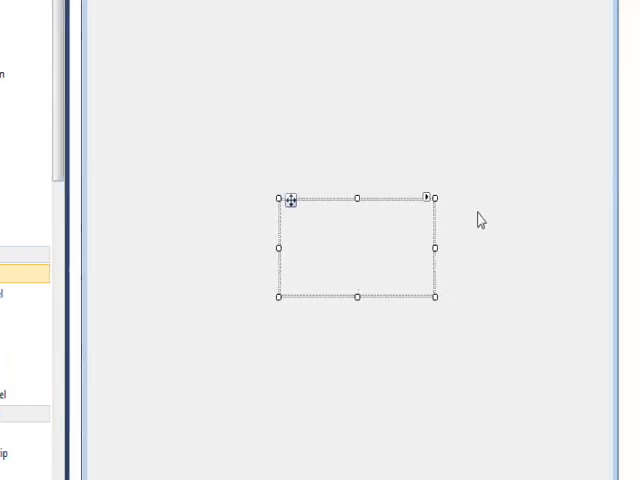
mouse_move(433, 216)
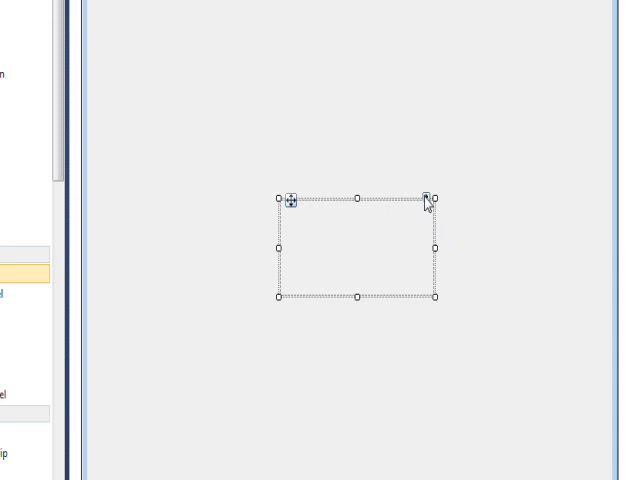
Step: Open the new panel's smart tag to reach Dock in Parent Container
left_click(432, 197)
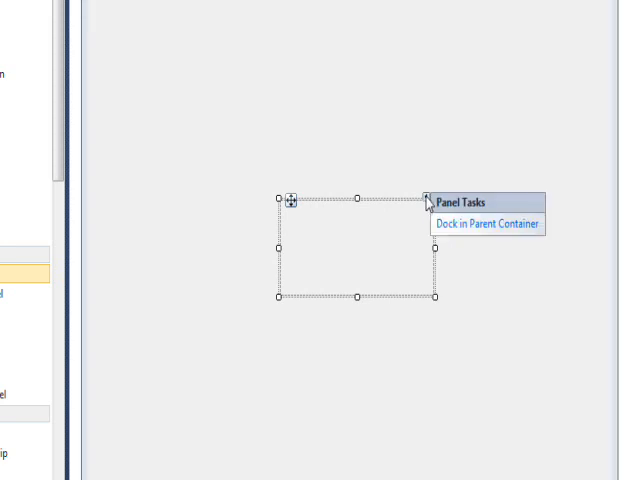
mouse_move(483, 224)
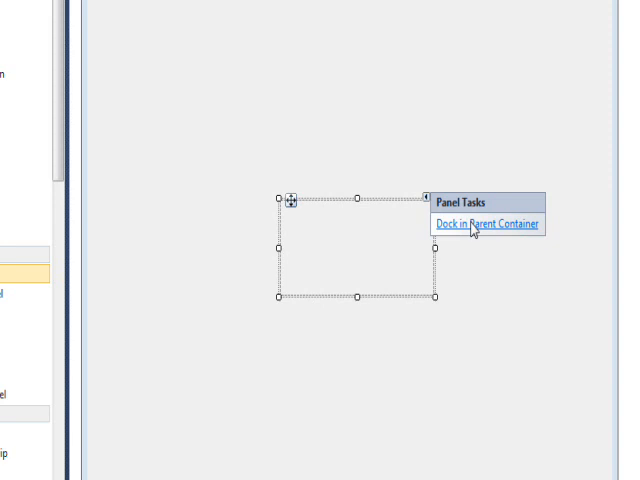
mouse_move(475, 228)
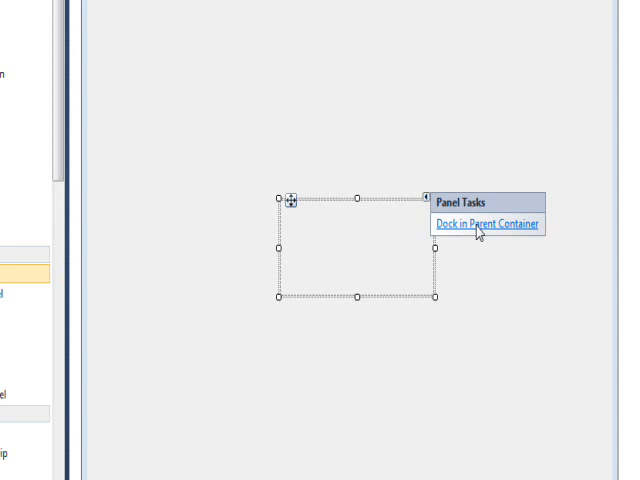
mouse_move(424, 148)
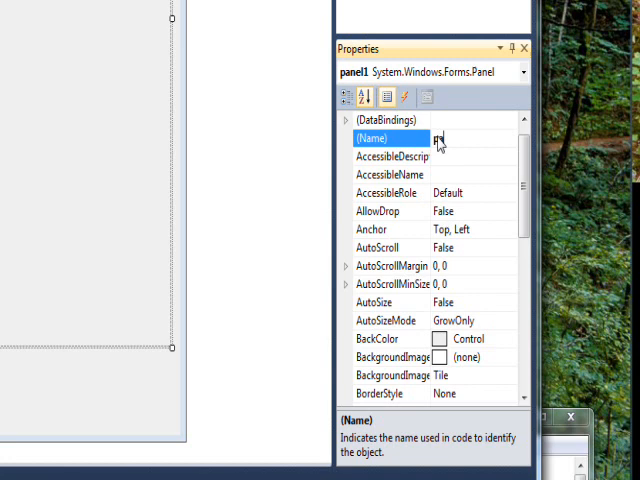
Step: Rename the panel to panCanvas in Properties
type("panCan")
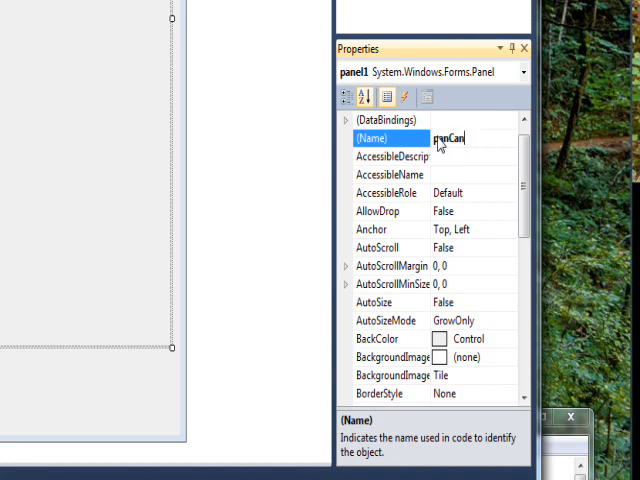
type("vas")
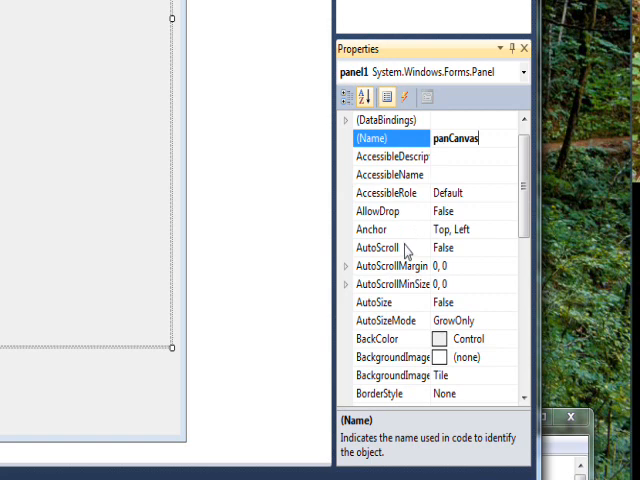
left_click(395, 247)
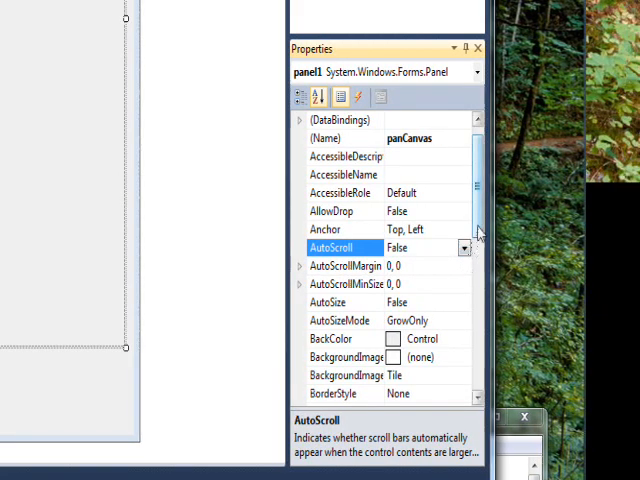
Step: Set the panel's BackColor to System ActiveCaption and choose a BorderStyle
left_click(330, 338)
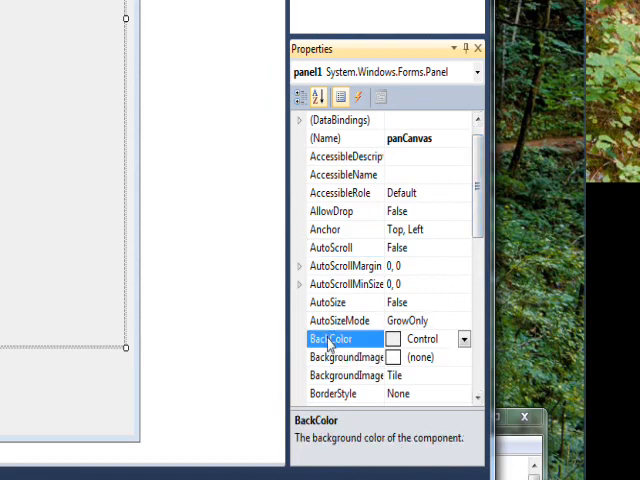
left_click(463, 339)
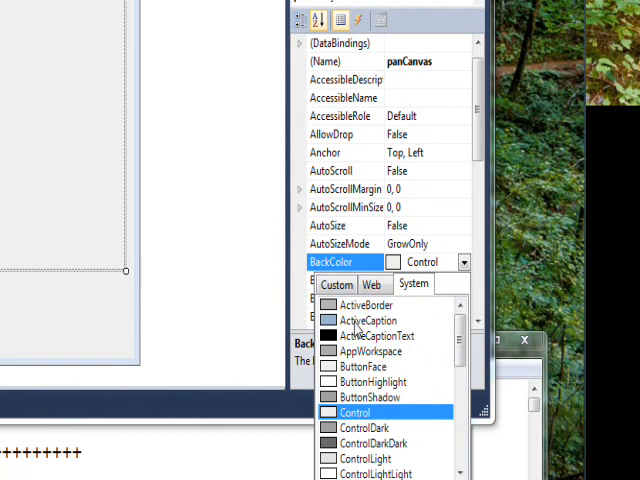
left_click(366, 320)
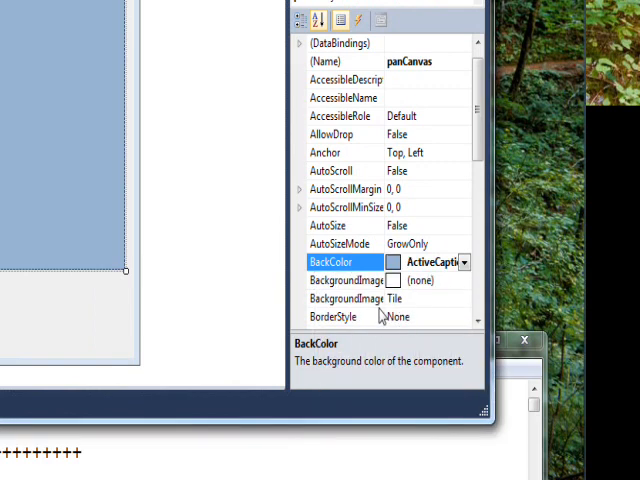
left_click(333, 317)
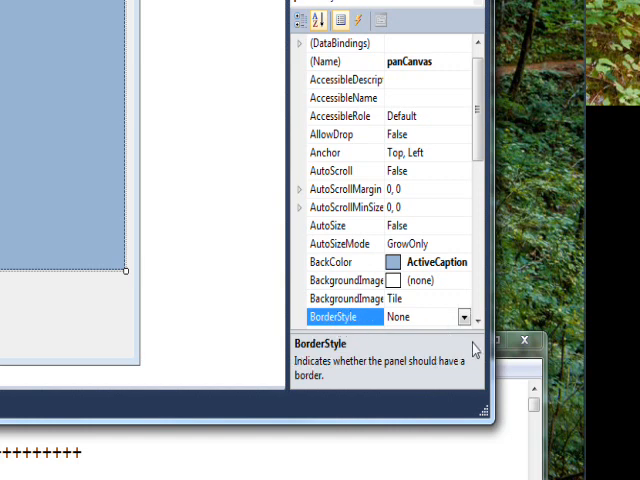
left_click(463, 317)
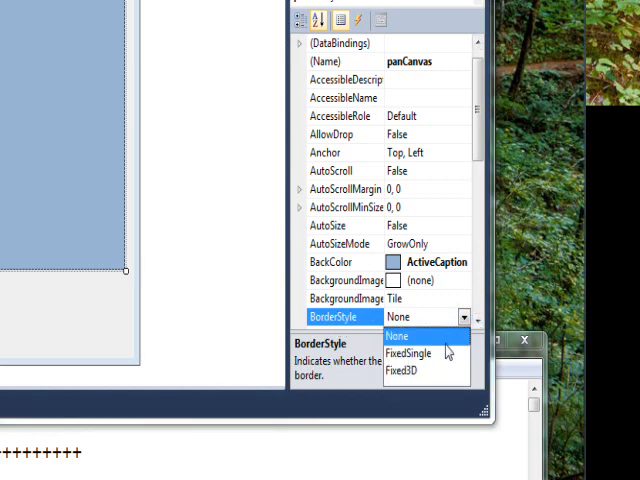
left_click(404, 369)
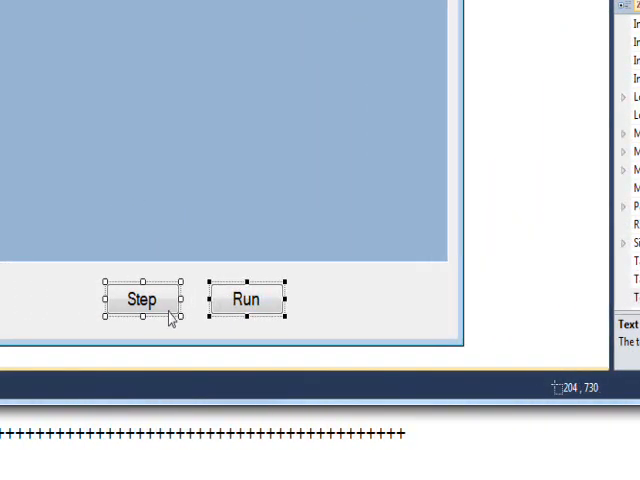
mouse_move(207, 318)
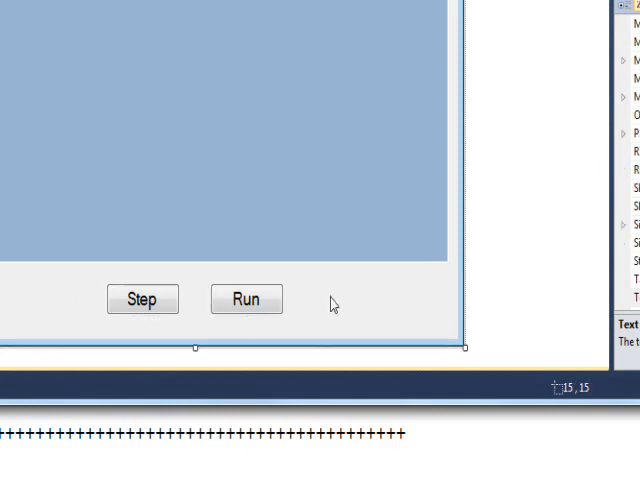
Step: Deselect the Step and Run buttons by clicking an empty spot on the form
left_click(246, 298)
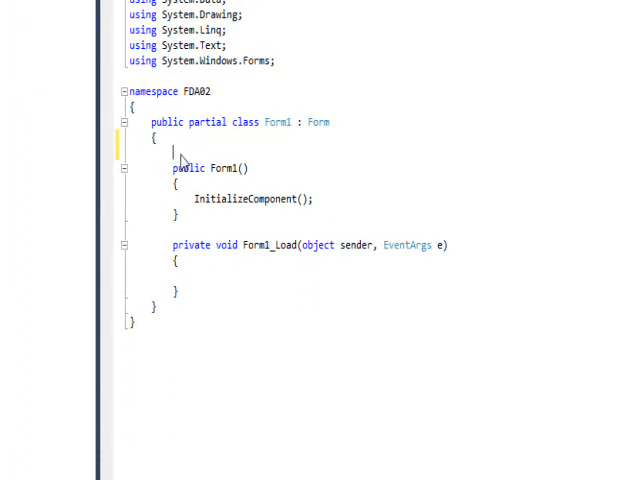
mouse_move(195, 155)
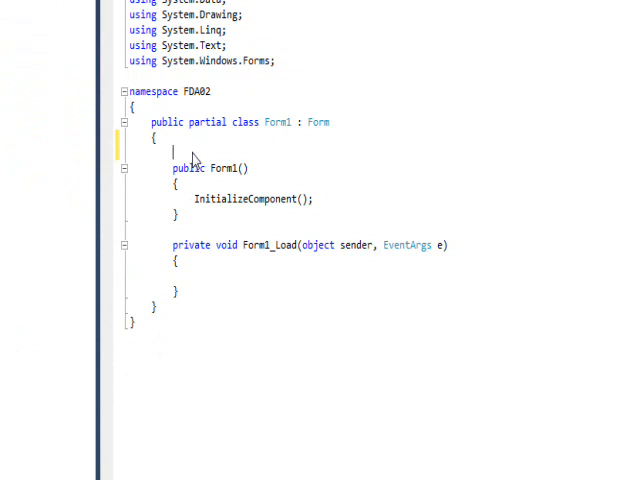
Step: Declare 'Pen penBlack;' and 'Graphics g;' fields above the Form1 constructor
type("p")
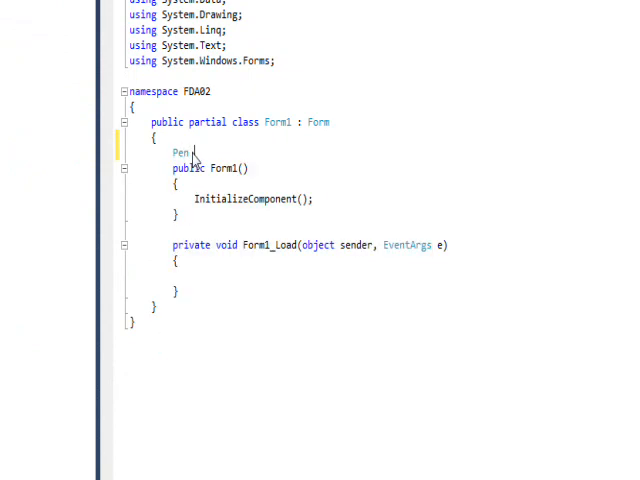
type("pen")
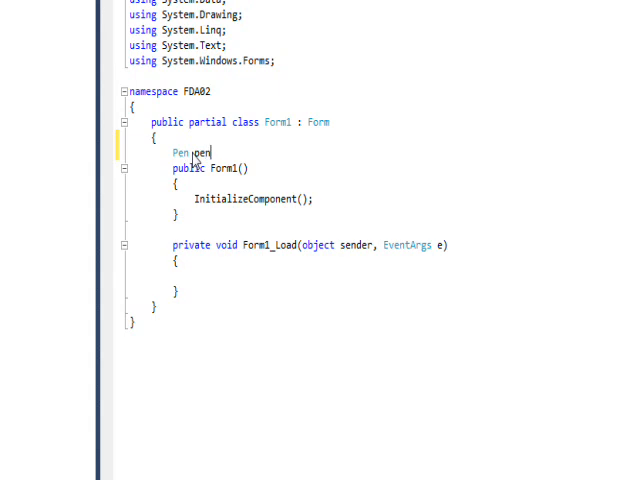
type("8")
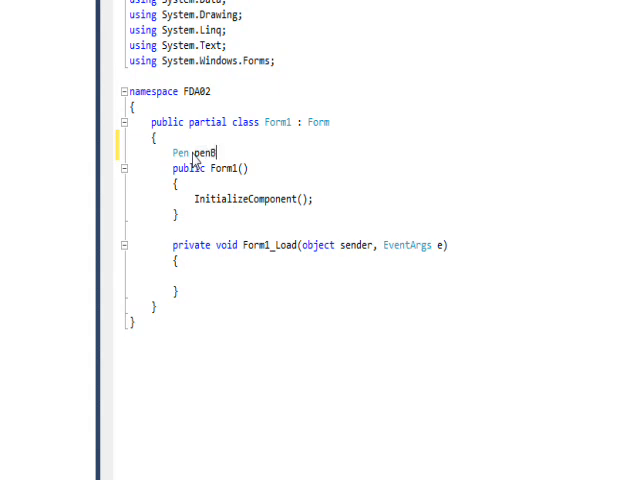
type("lack;")
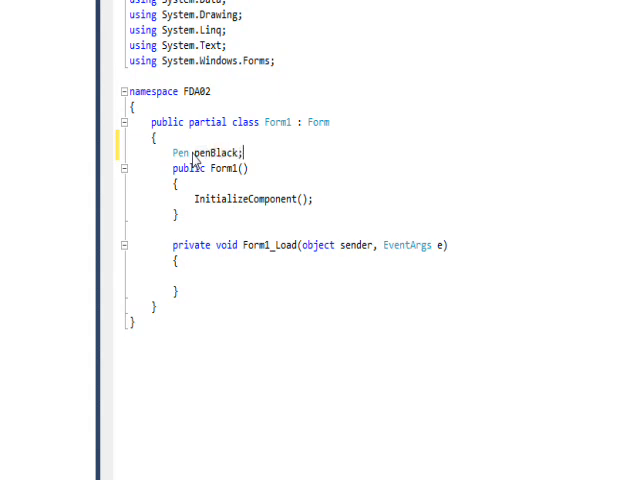
type("G")
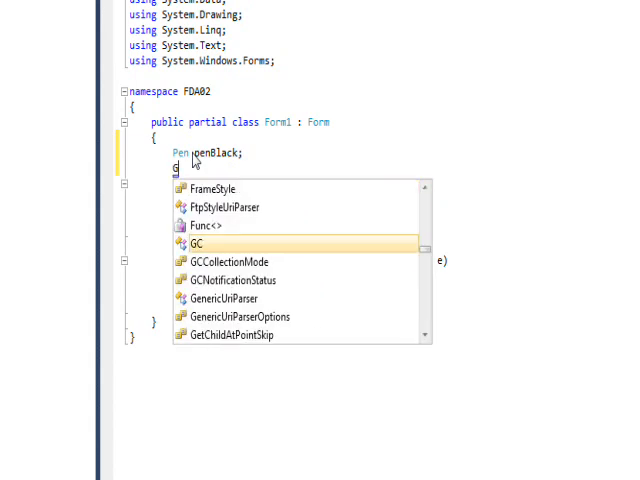
type("raphics")
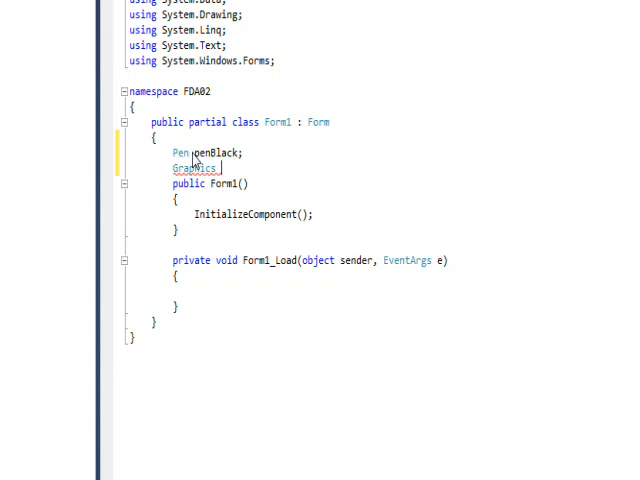
type("g;")
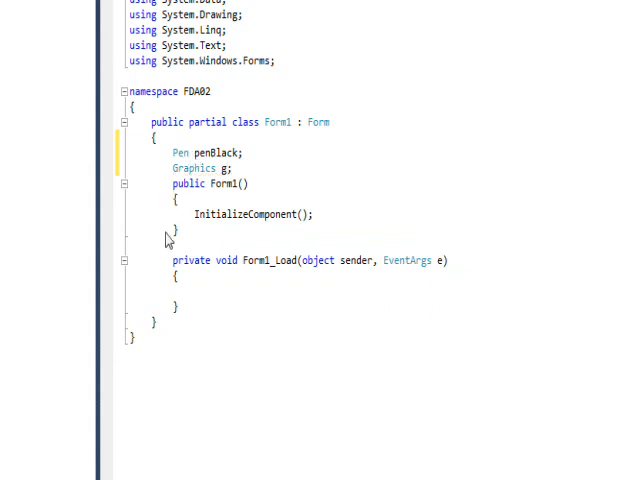
mouse_move(217, 306)
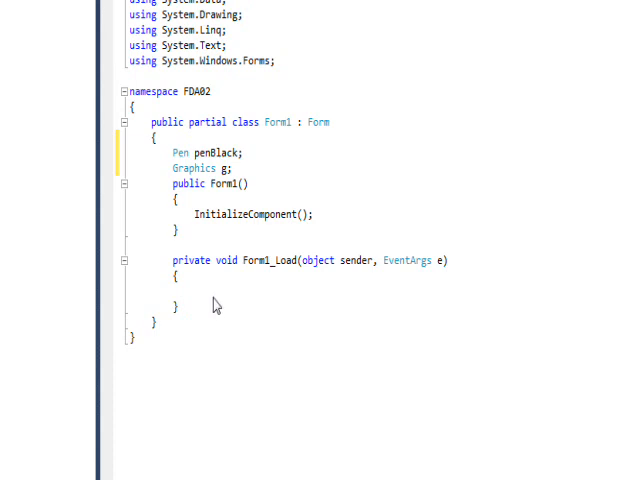
type("p")
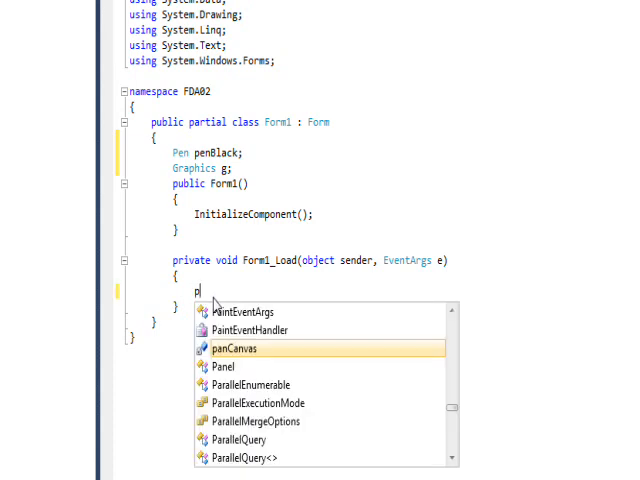
Step: Start 'penBlack = new Pen(' in Form1_Load and browse the Pen constructor overloads
type("enBlack = n")
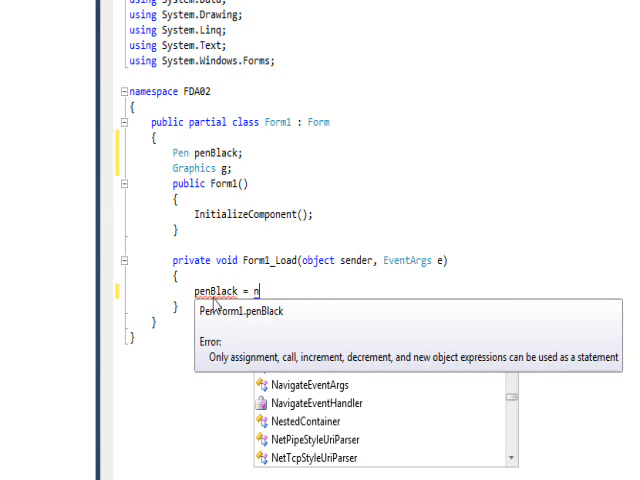
type("ew")
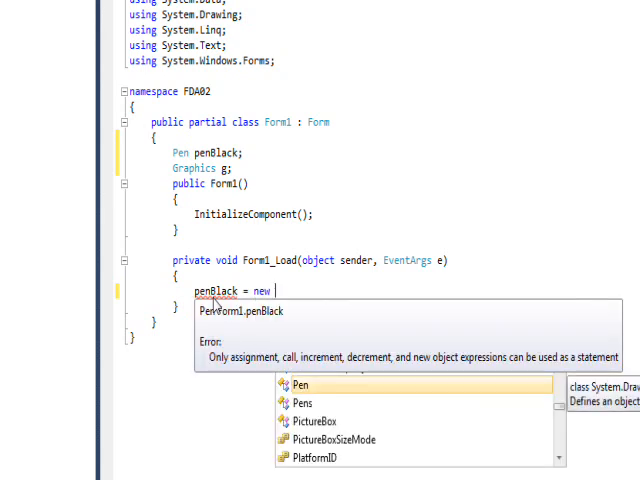
type("Pen(")
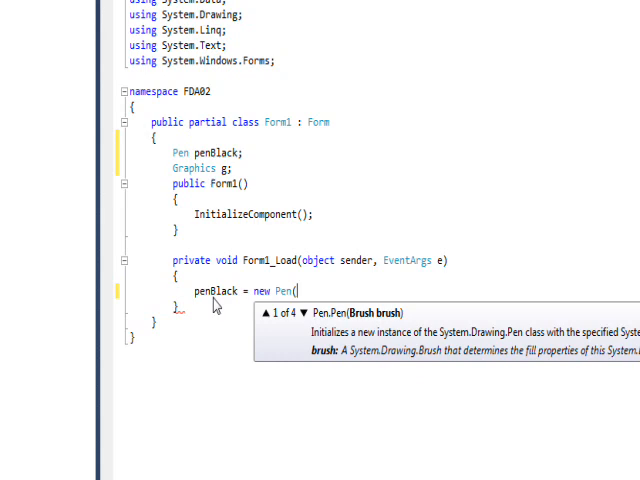
mouse_move(305, 325)
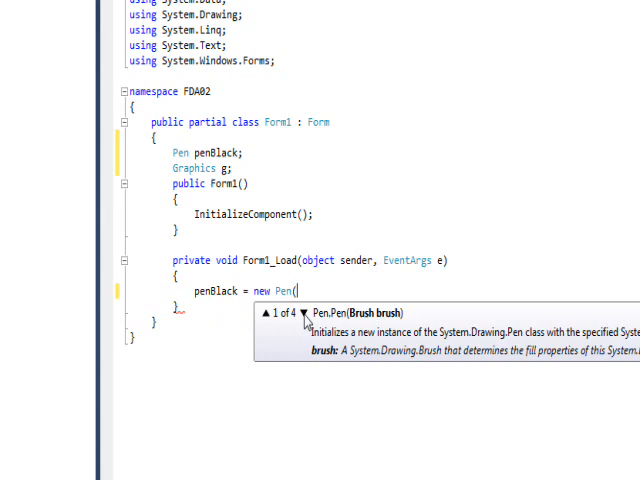
left_click(308, 316)
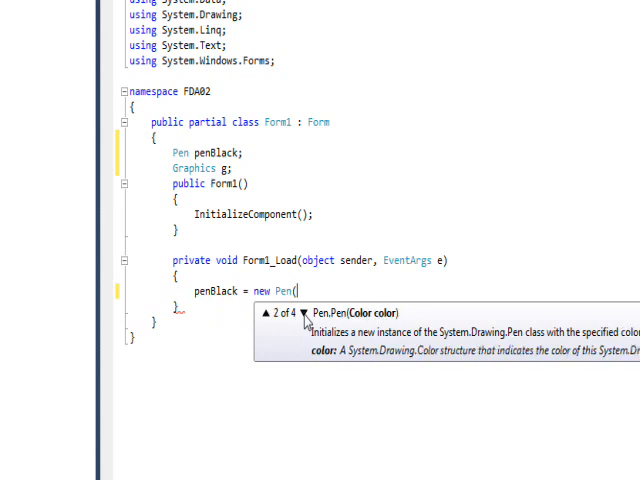
left_click(305, 314)
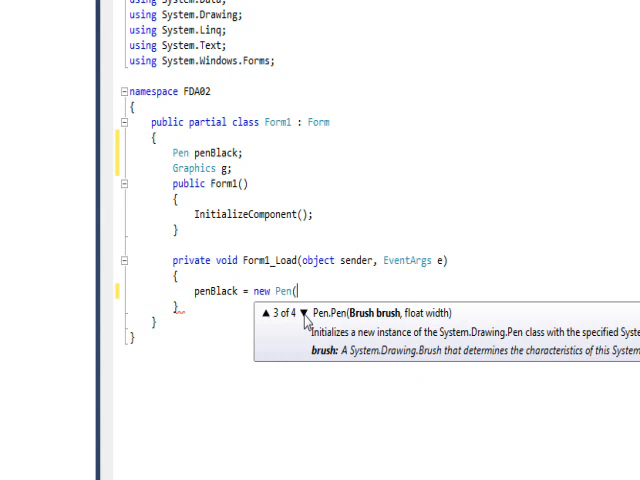
left_click(307, 313)
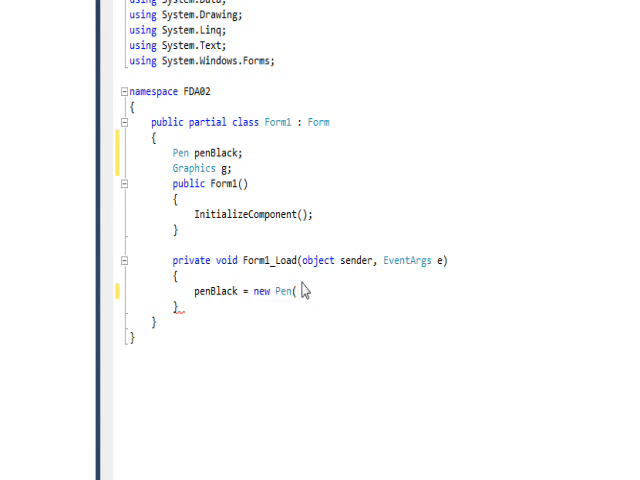
Step: Complete the Pen arguments as Color.Black and width 5, fixing a mistyped R
type("C")
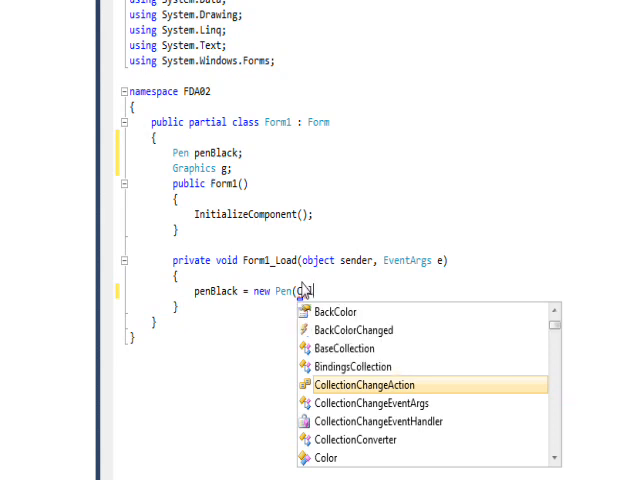
type("olor.")
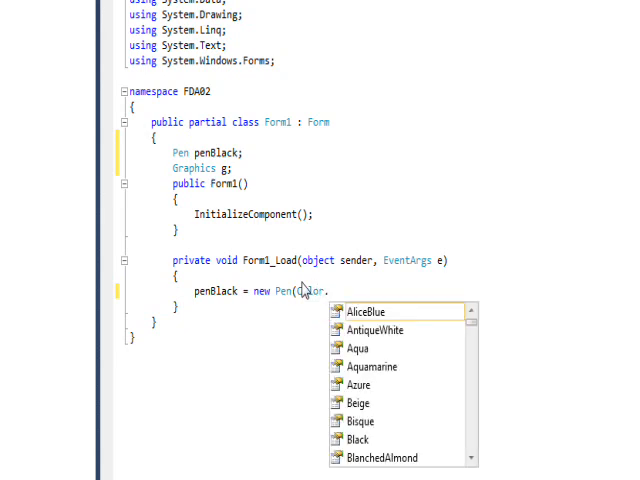
type("R")
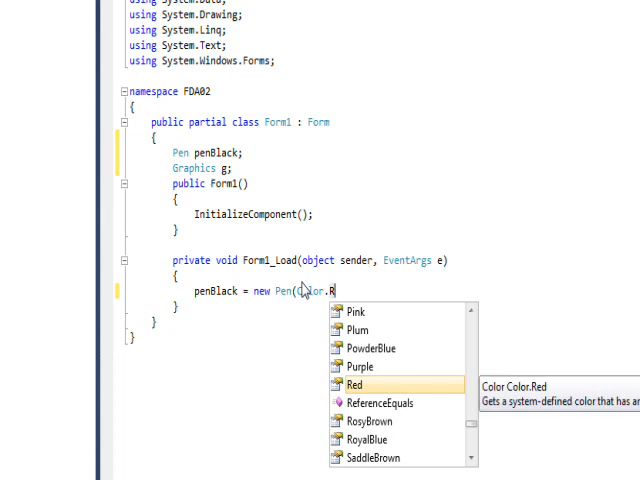
key("Backspace")
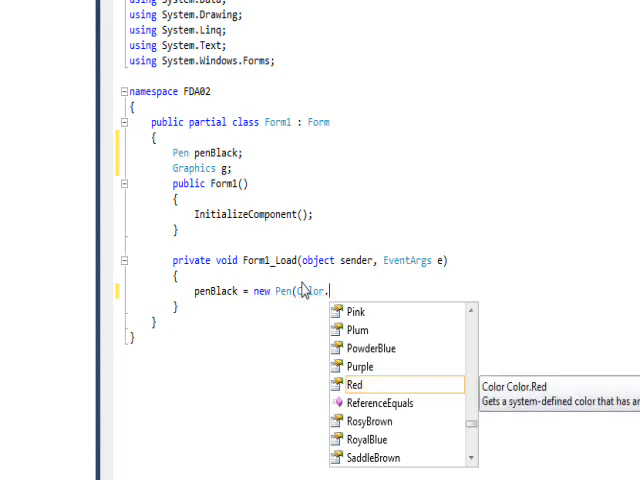
type("Black")
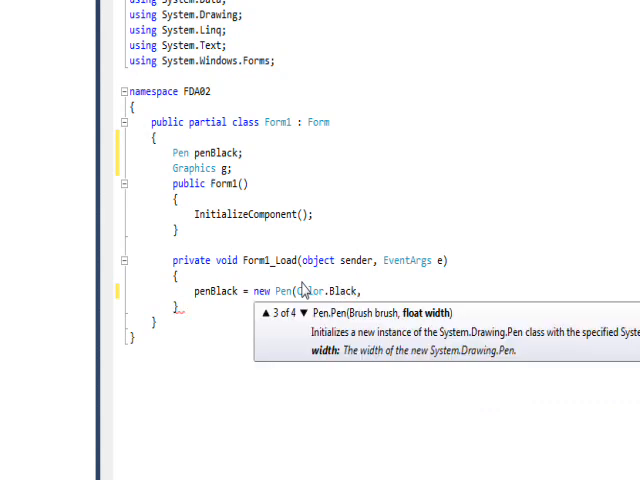
type(",5")
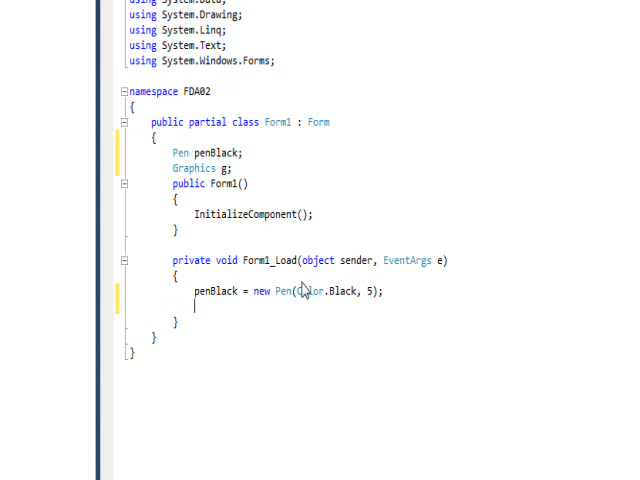
Step: Type 'g = panCanvas.CreateGraphics();' below the penBlack line in Form1_Load
type("g")
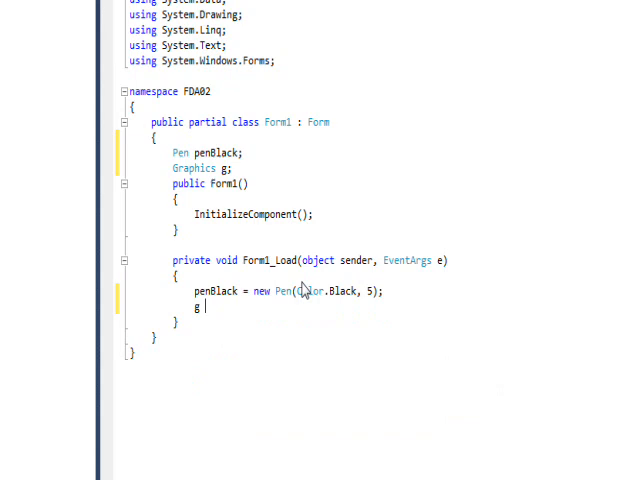
type("p")
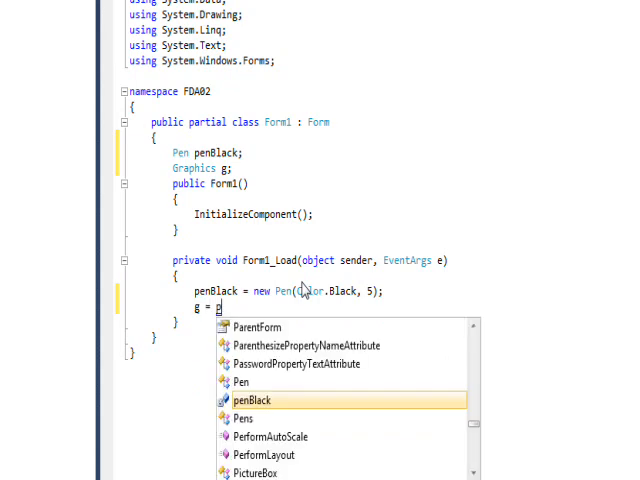
type("a")
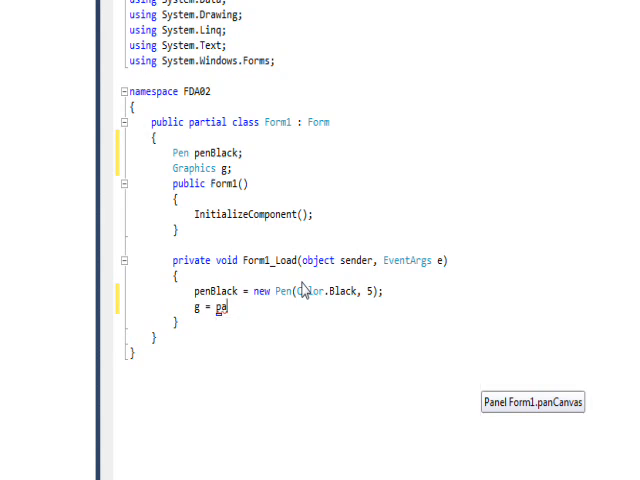
type("panCanvas.")
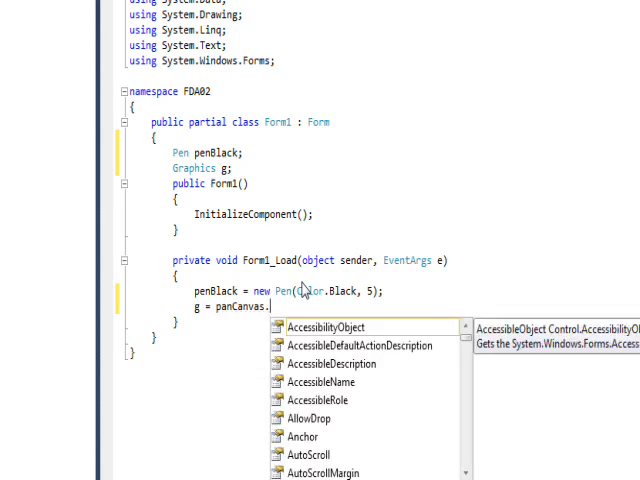
type("CreateGraphics();")
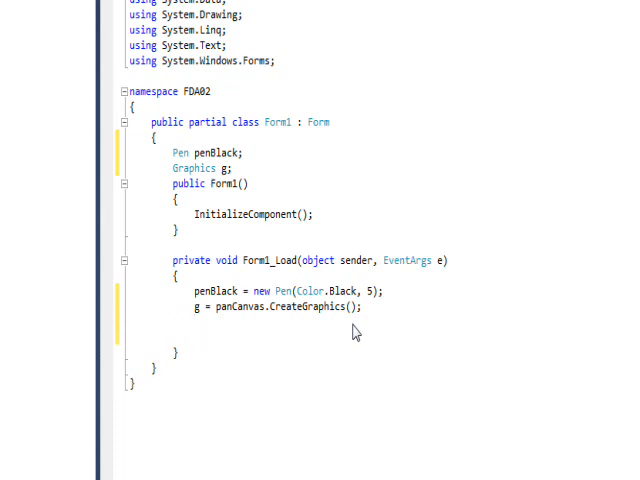
type("for")
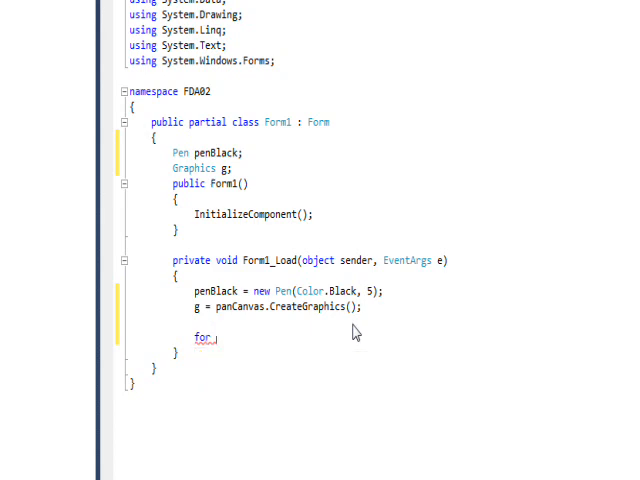
Step: Write the for loop header 'for (int iy = 1; iy < 6; iy++)' in Form1_Load
type("(int")
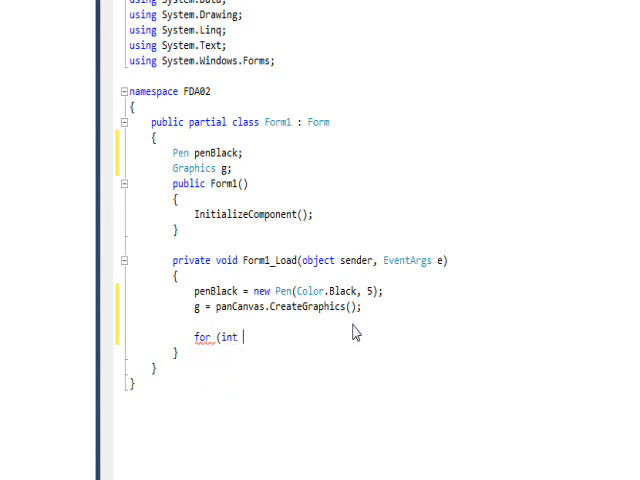
type("iy")
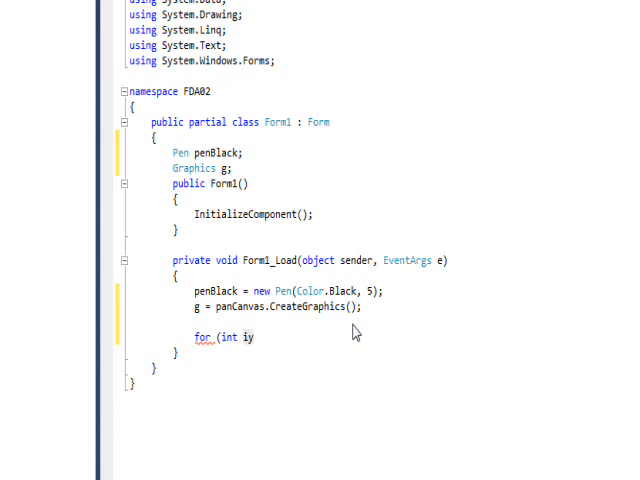
type("=")
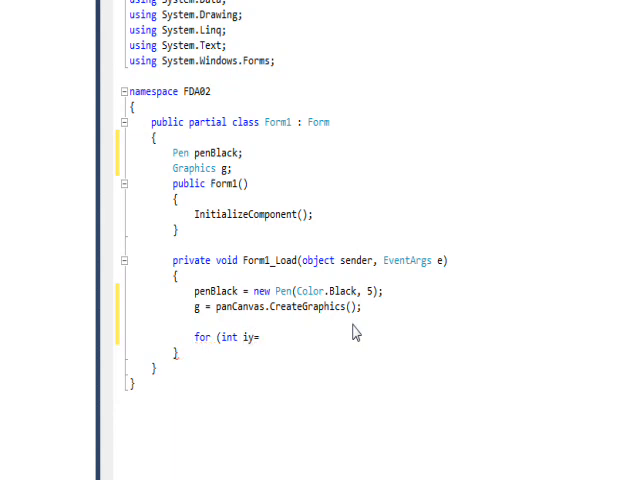
type("1;")
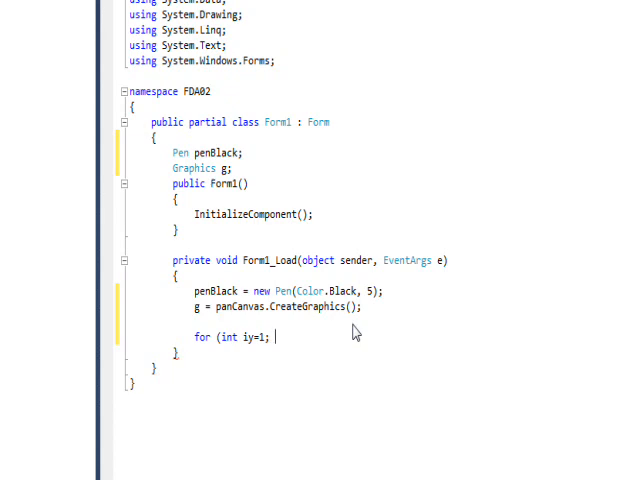
type("iy <")
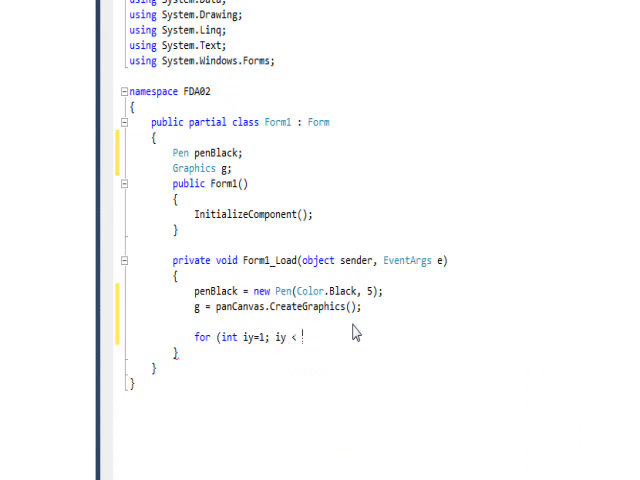
type("6")
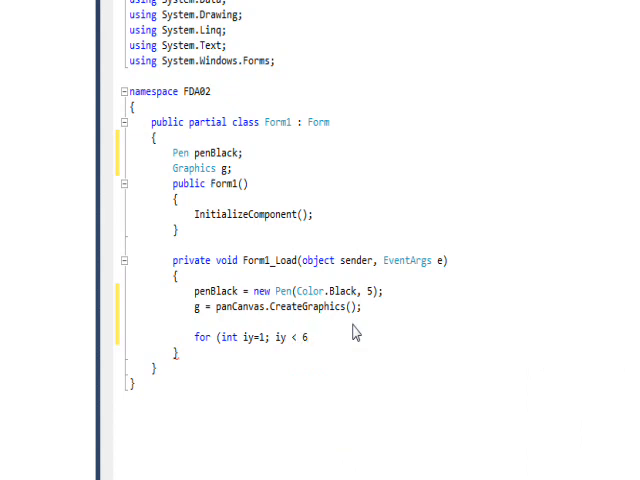
type(";")
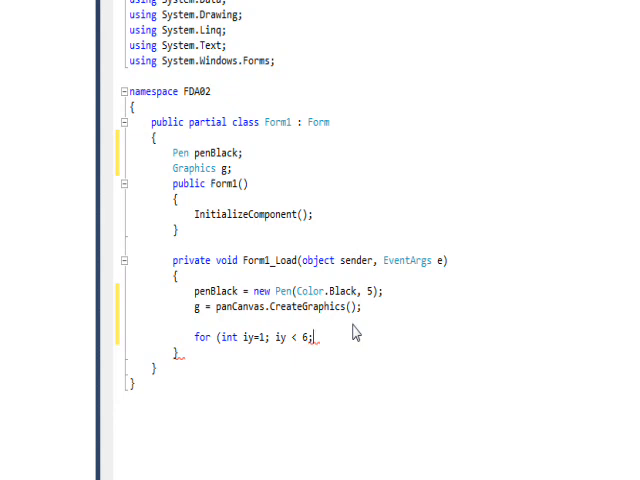
type("i")
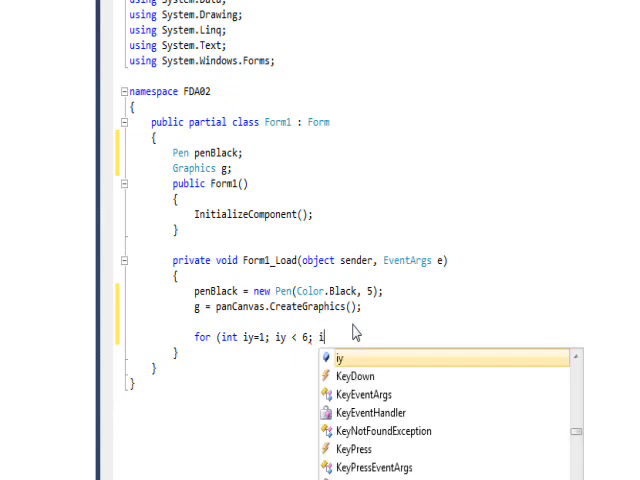
type("iy")
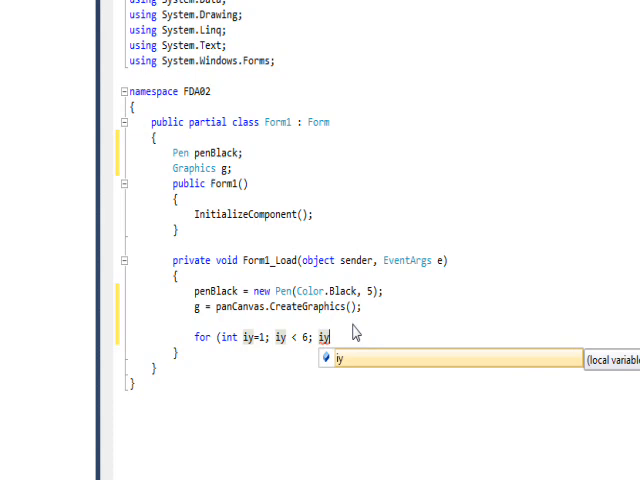
type("++")
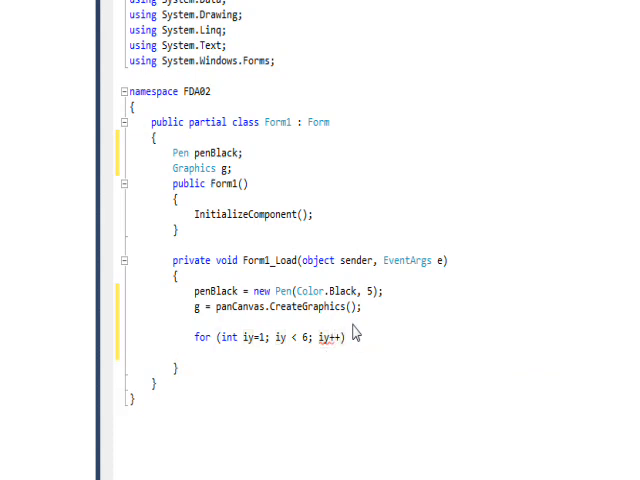
Step: Begin the loop body with g.DrawRectangle( passing penBlack as the first argument
type("g")
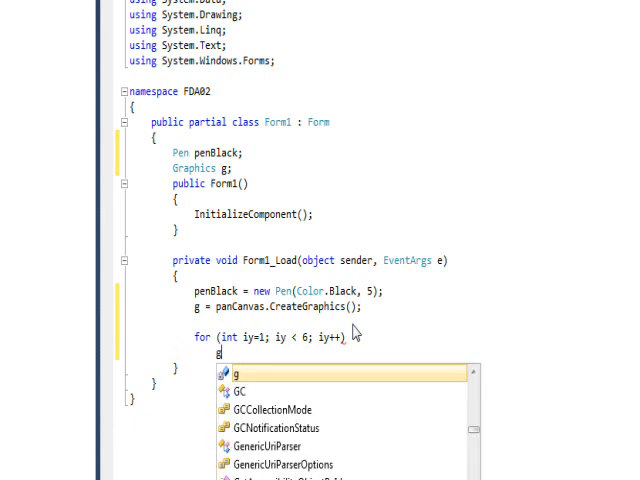
type(".D")
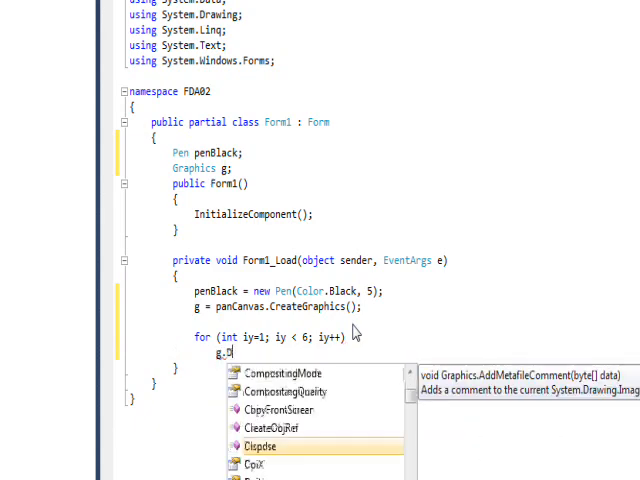
type("r")
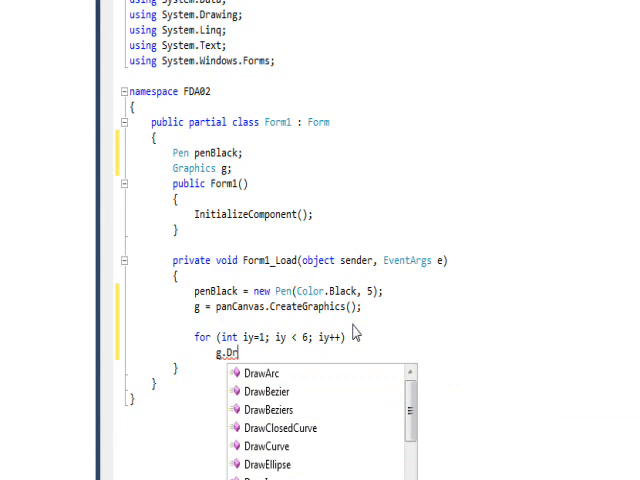
scroll("down", 3)
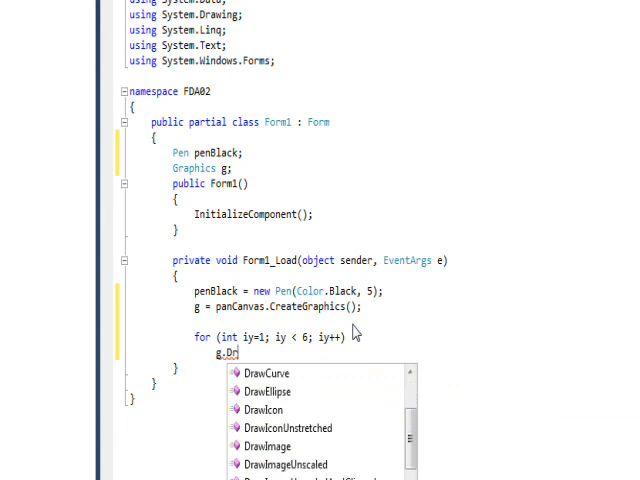
scroll("down", 3)
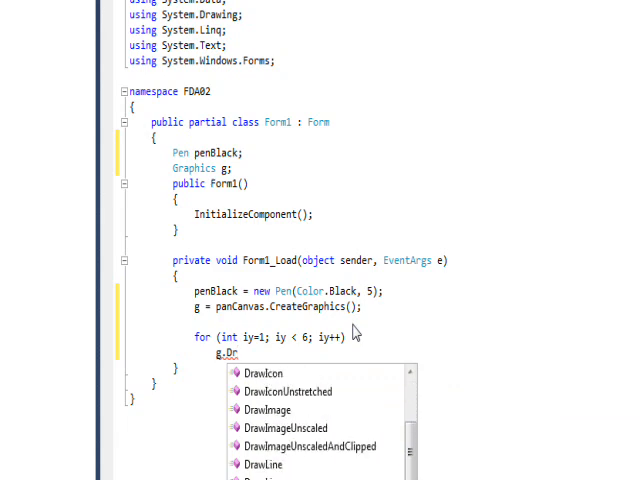
scroll("down", 3)
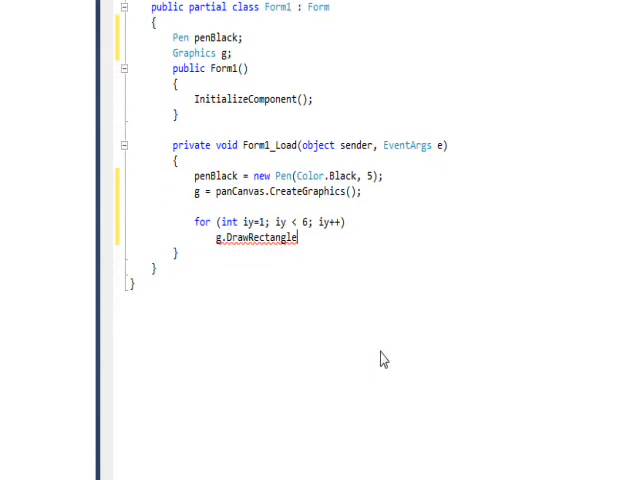
type("(")
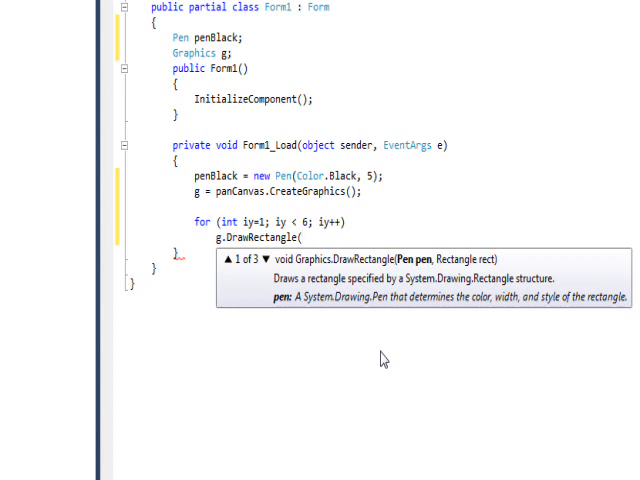
type("p")
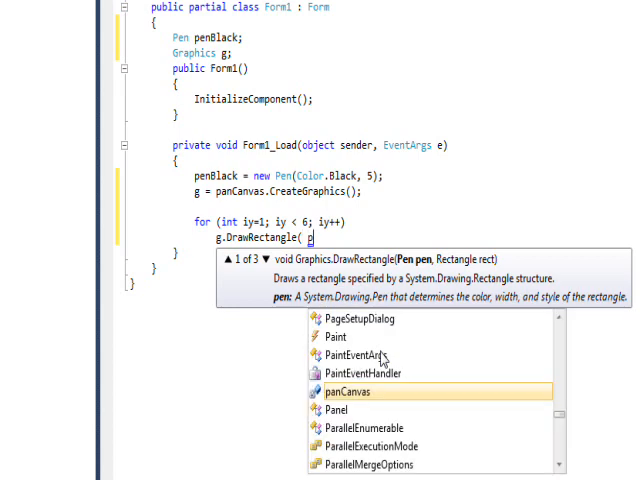
type("enBlack")
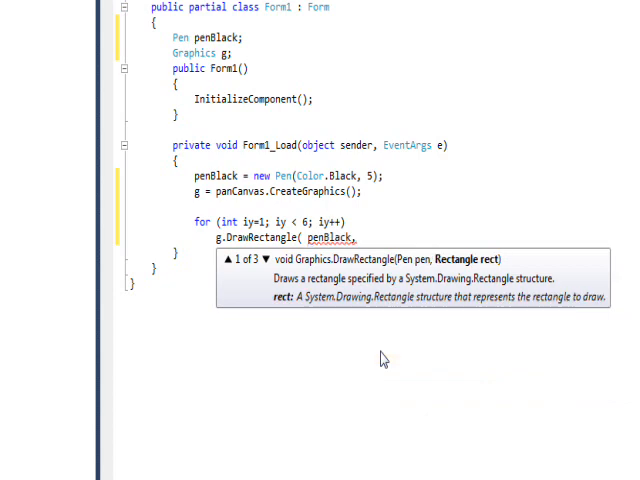
type(",")
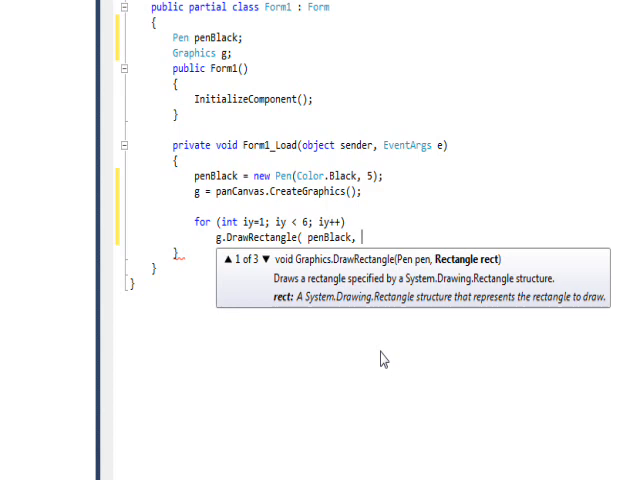
Step: Fill in the rectangle arguments 300, iy * 100, 80, 80
type("30")
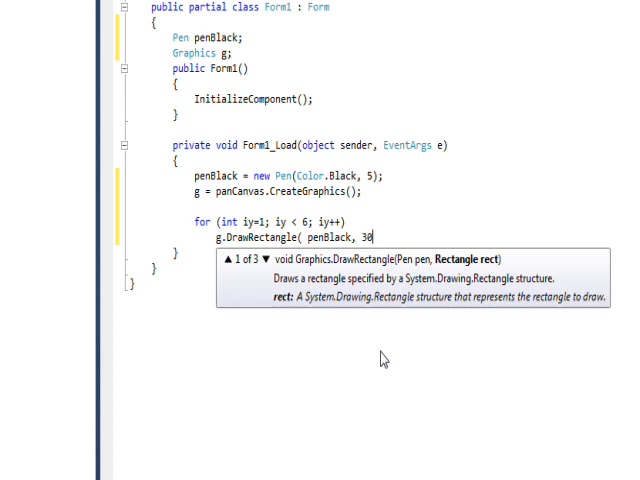
type("0,")
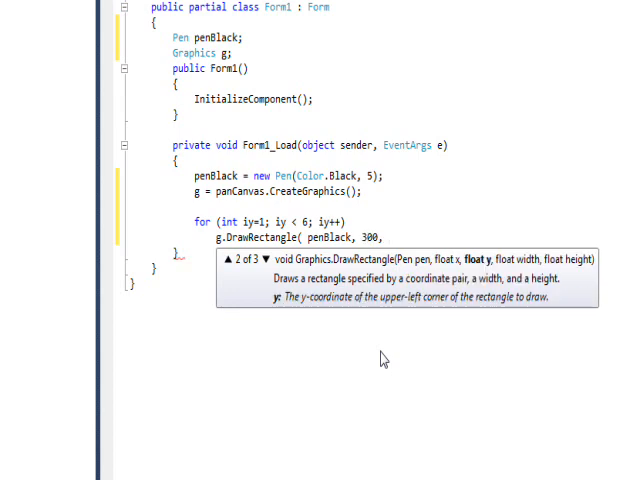
type("iy,")
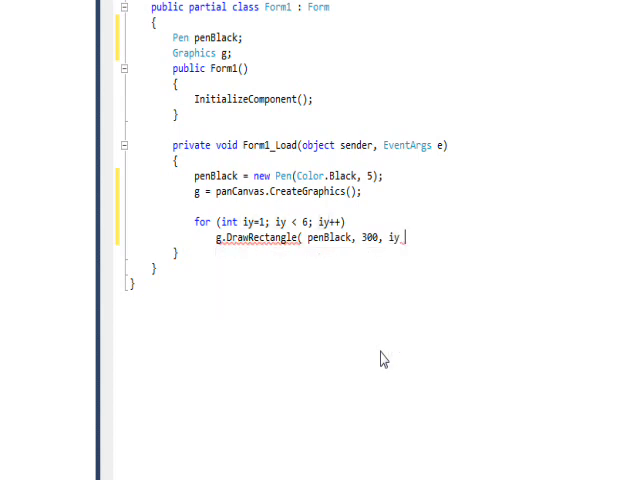
type("*")
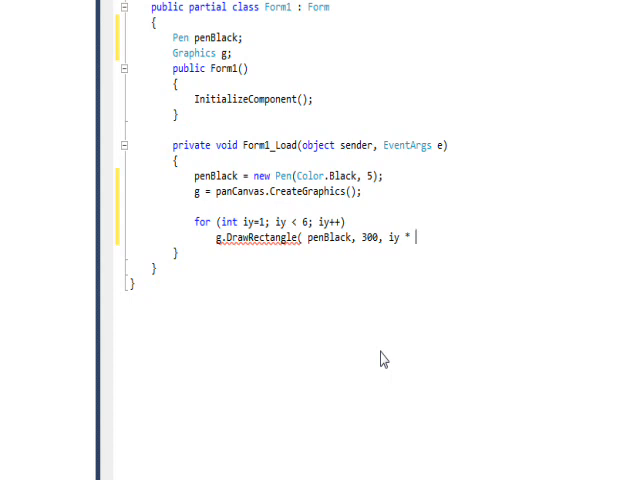
type("100")
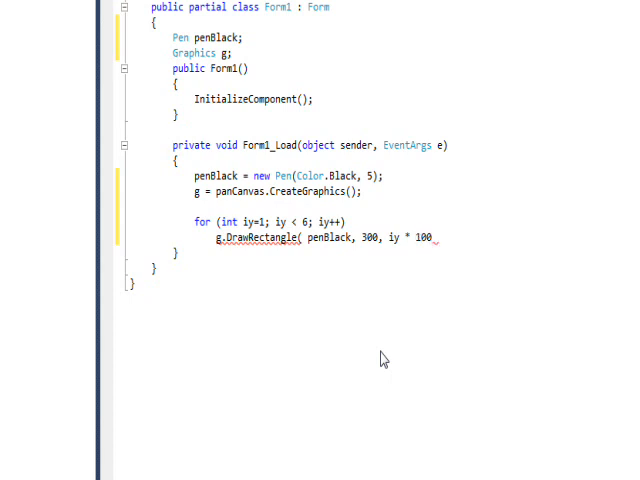
type(",")
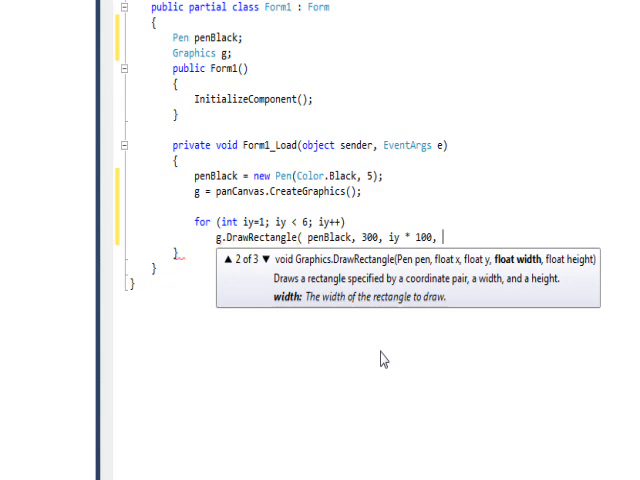
type("80,")
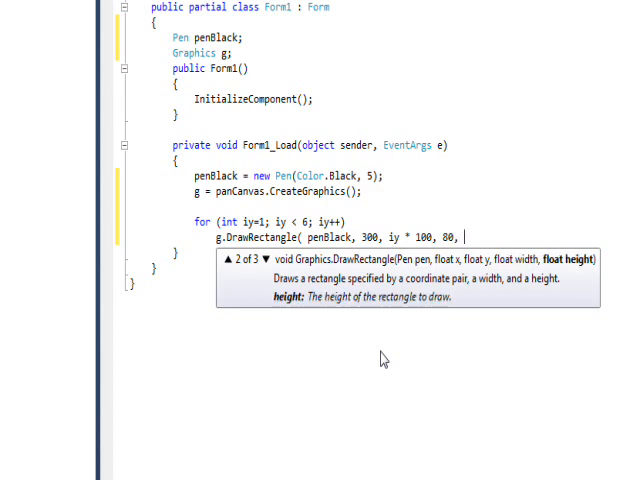
type("80);")
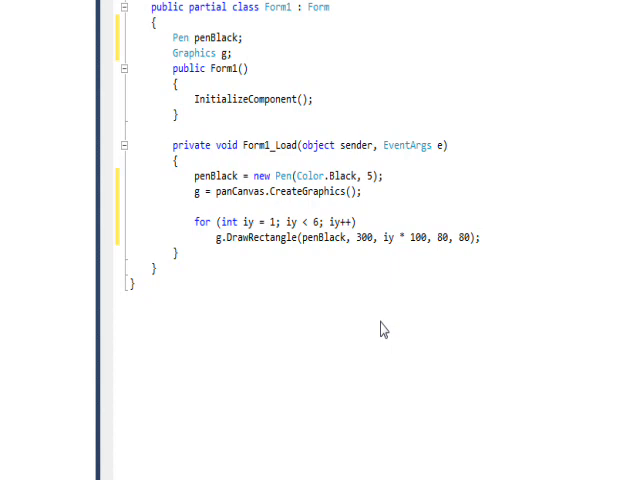
mouse_move(316, 285)
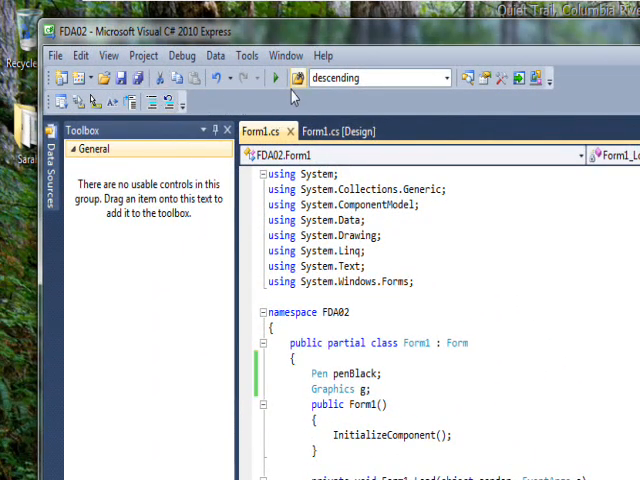
left_click(274, 78)
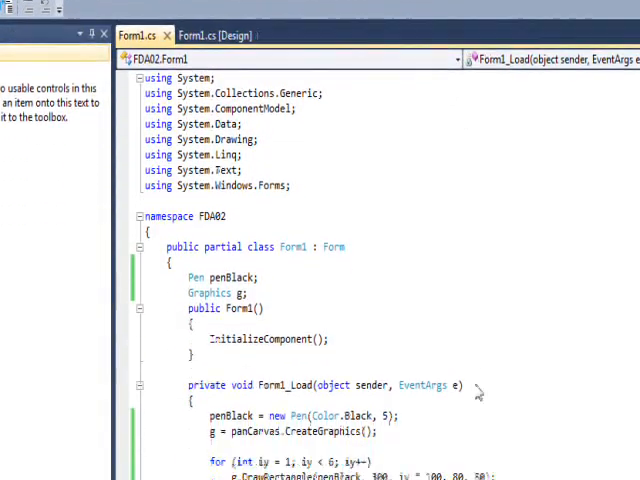
scroll("down", 3)
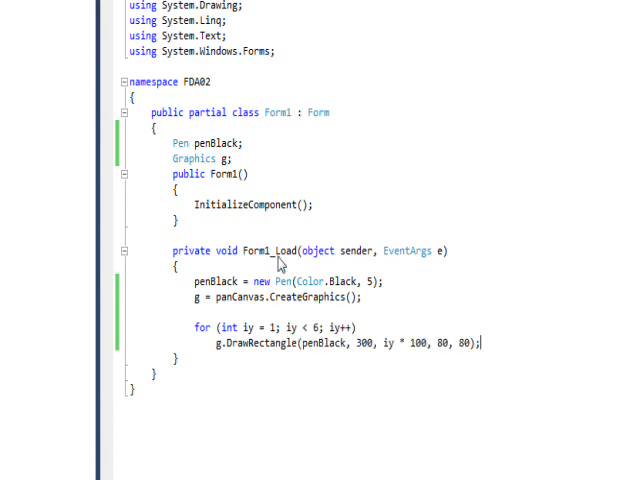
mouse_move(303, 315)
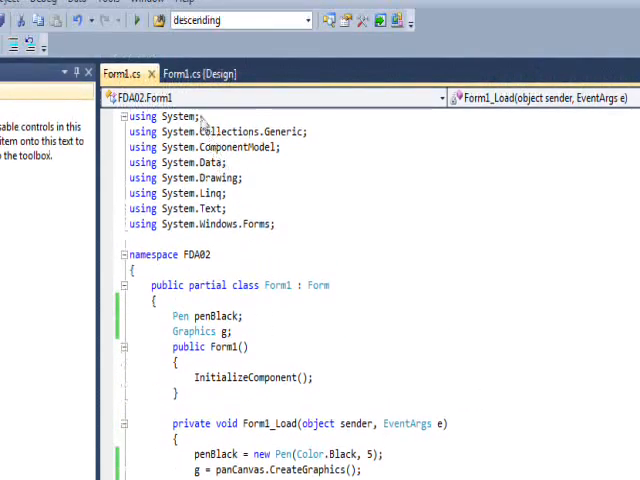
Step: From the designer, copy Form1_Load's rectangle-drawing loop and paste it into btnStep_Click
left_click(194, 73)
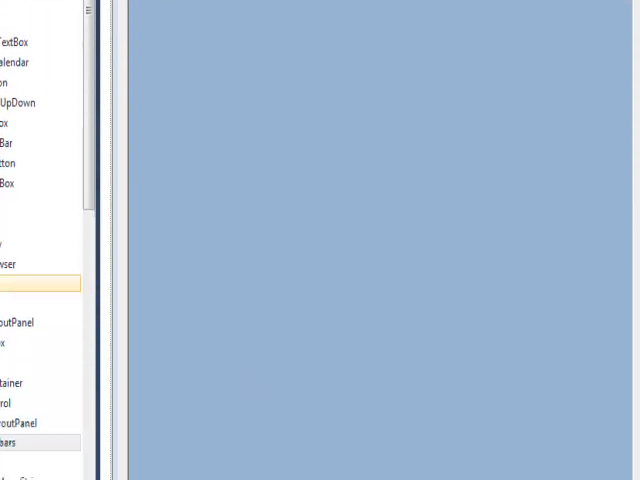
scroll("down", 3)
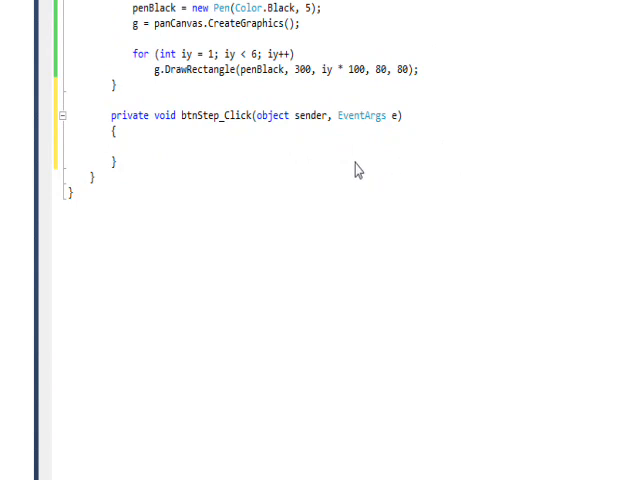
scroll("up", 3)
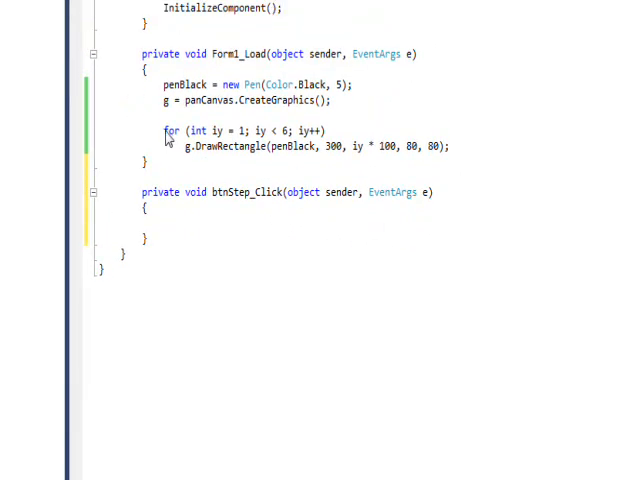
left_click_drag(163, 130, 450, 145)
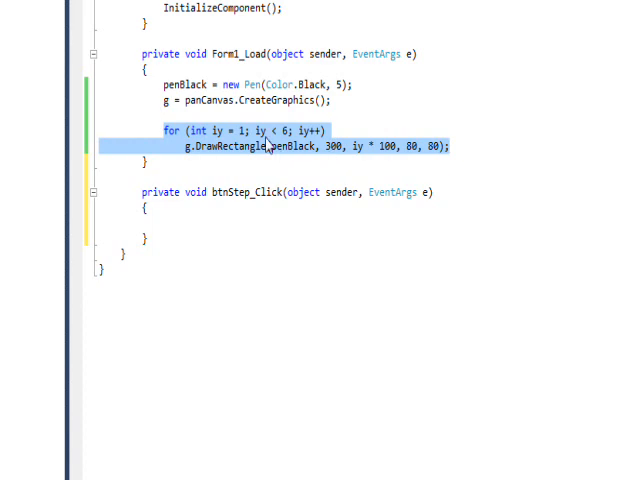
right_click(270, 145)
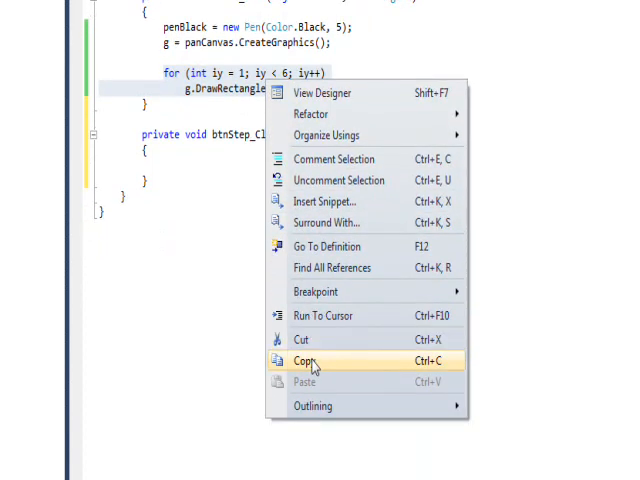
mouse_move(305, 339)
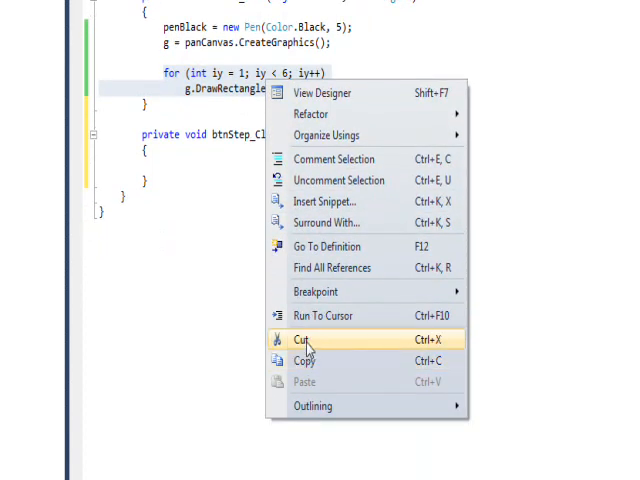
mouse_move(305, 342)
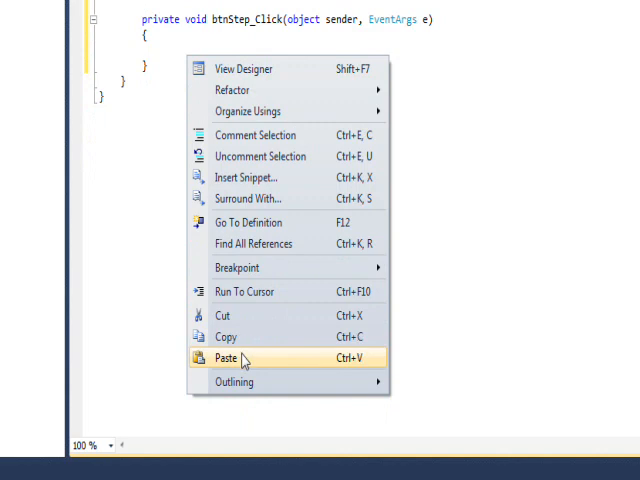
left_click(230, 357)
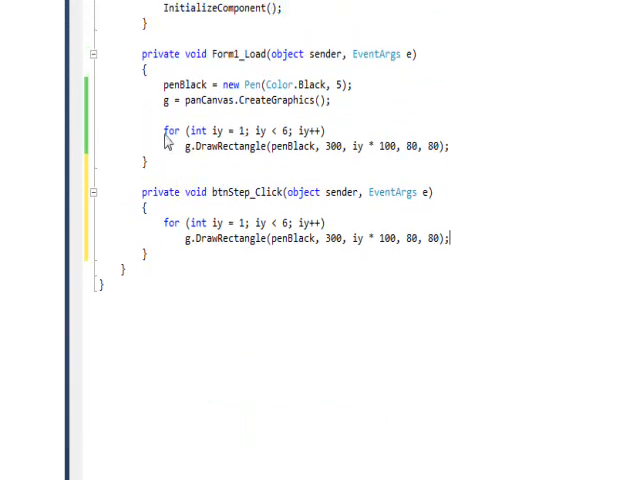
Step: Select the original rectangle-drawing for loop in Form1_Load for commenting out
left_click_drag(163, 131, 451, 145)
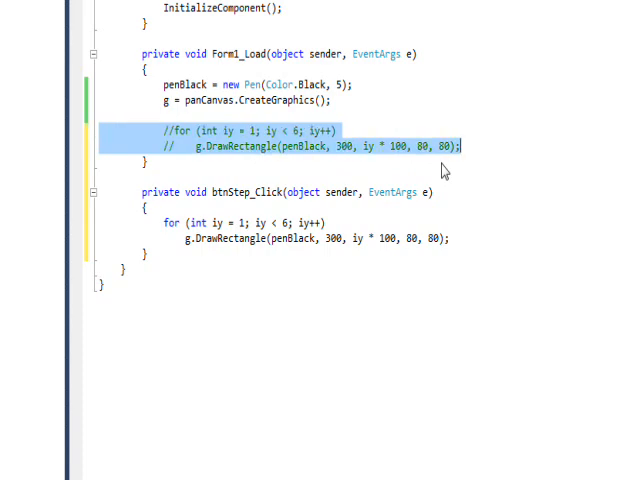
mouse_move(331, 258)
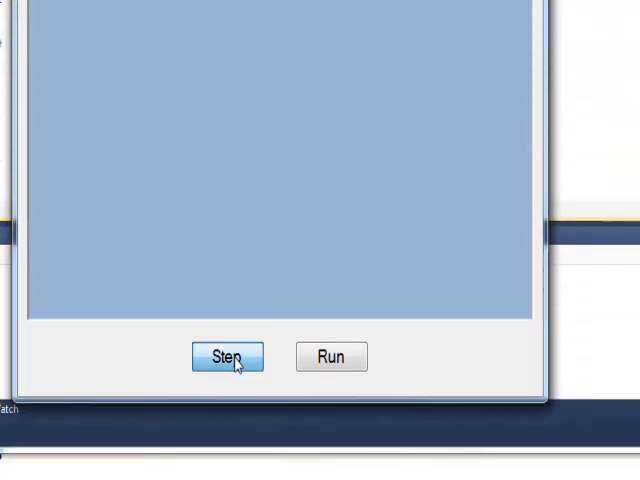
Step: Press Step in the running app to draw five black squares down the blue panel
left_click(227, 357)
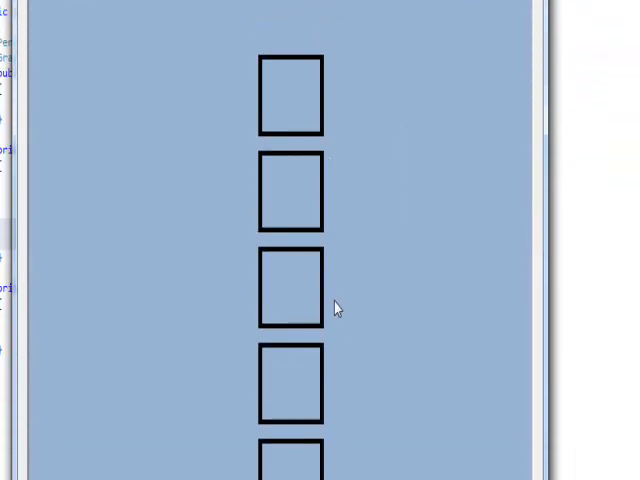
scroll("up", 3)
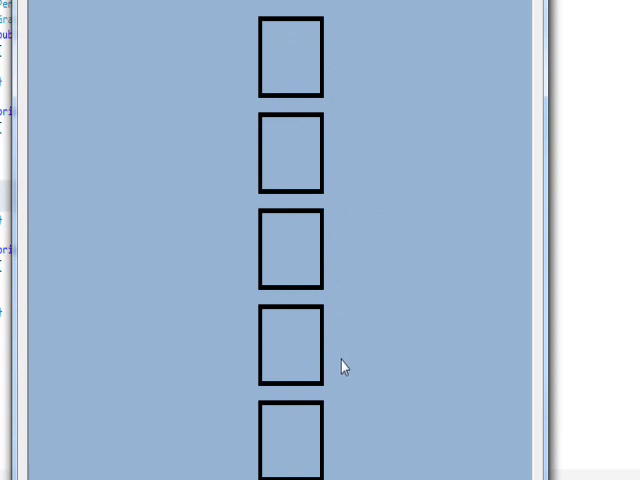